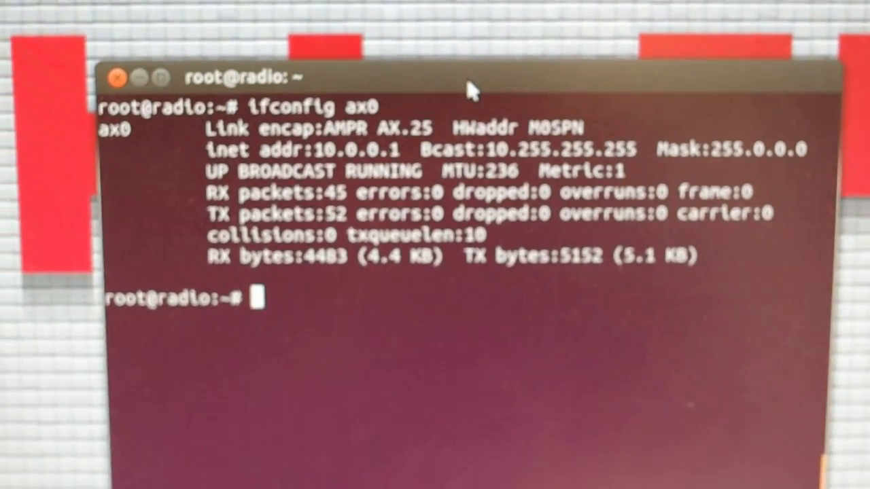
# Step: Run ping -c4 10.0.0.2 over the AX.25 link, getting two replies with 50% loss
pyautogui.write('ping -c4')
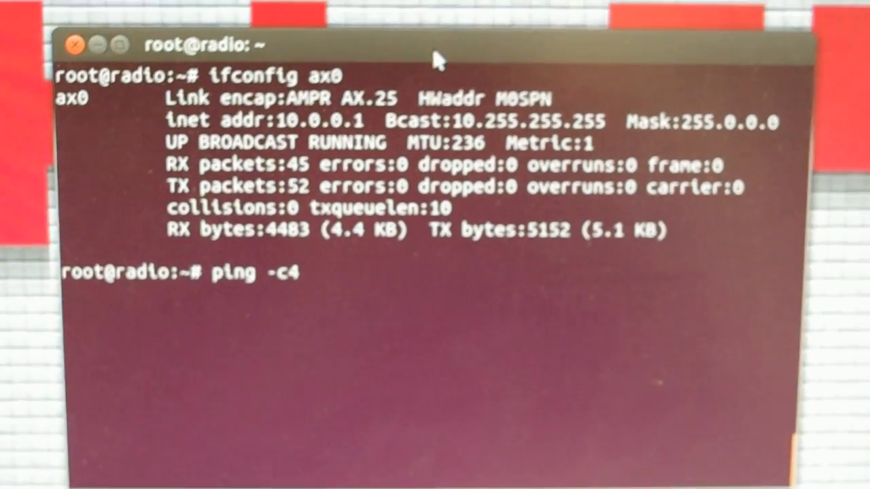
pyautogui.write('1')
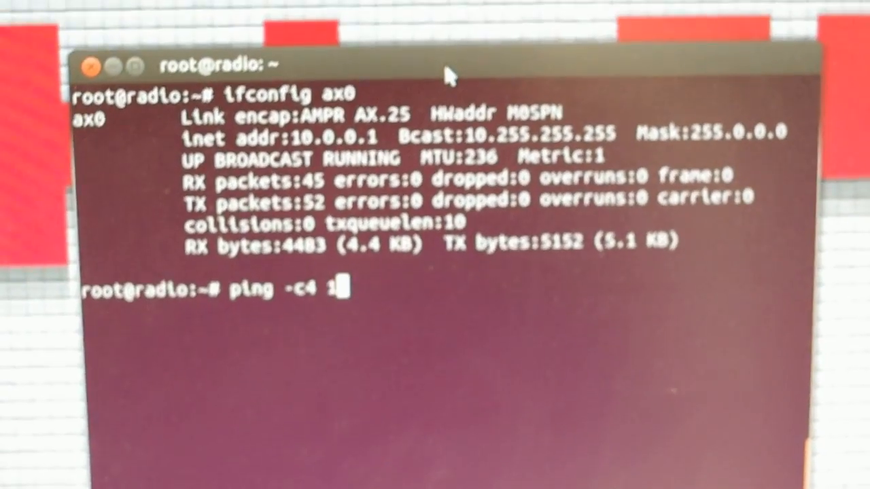
pyautogui.write('0.0.0.2')
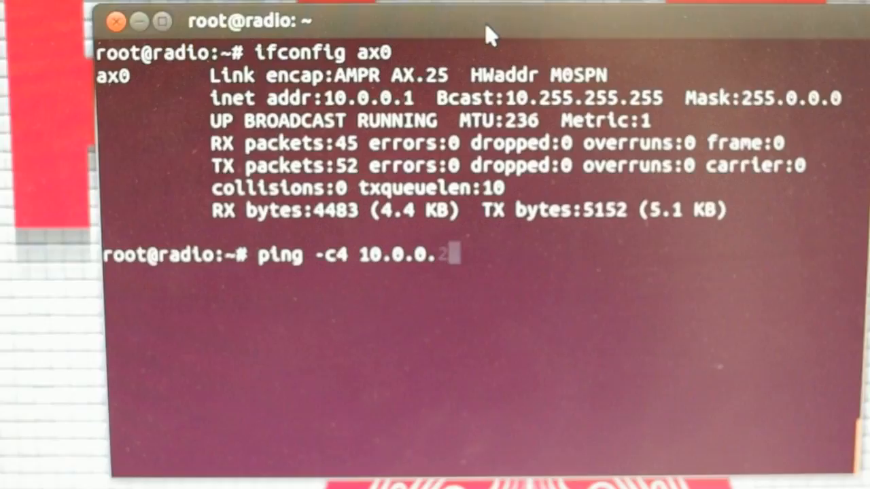
pyautogui.press('Return')
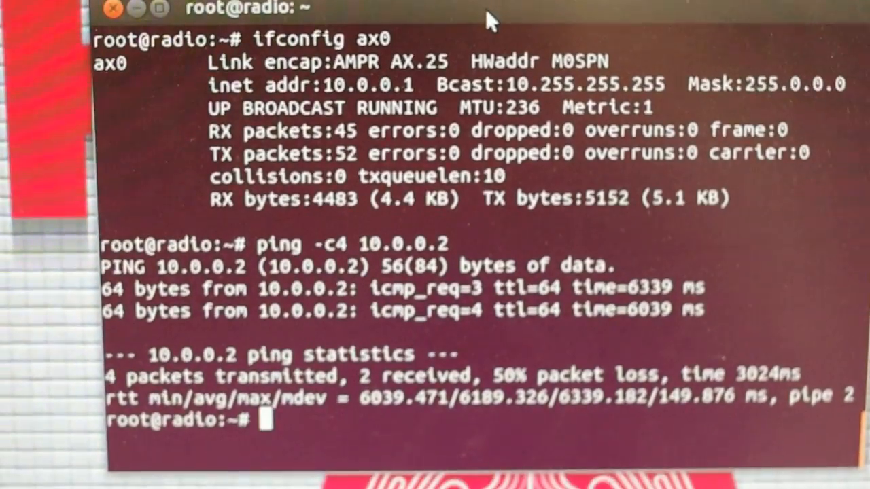
# Step: Run a ten-packet ping of 10.0.0.2, getting four replies with 60% loss
pyautogui.write('ping -c4 10.0.0.2')
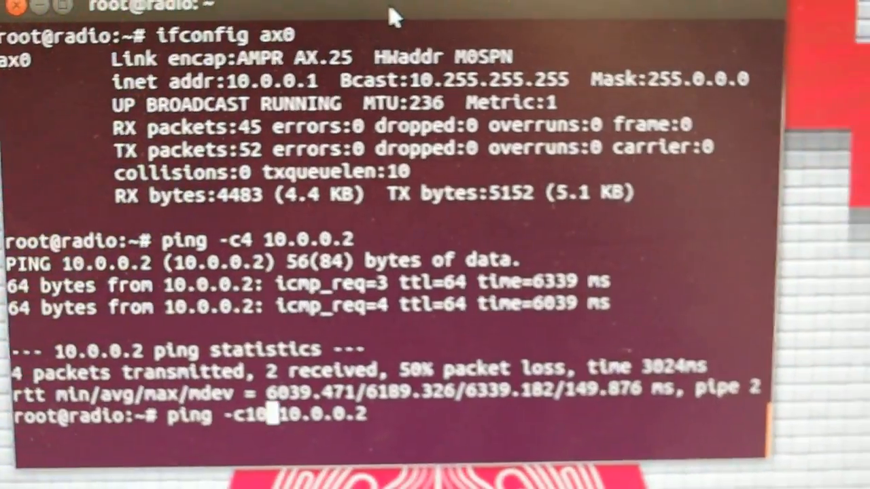
pyautogui.press('Return')
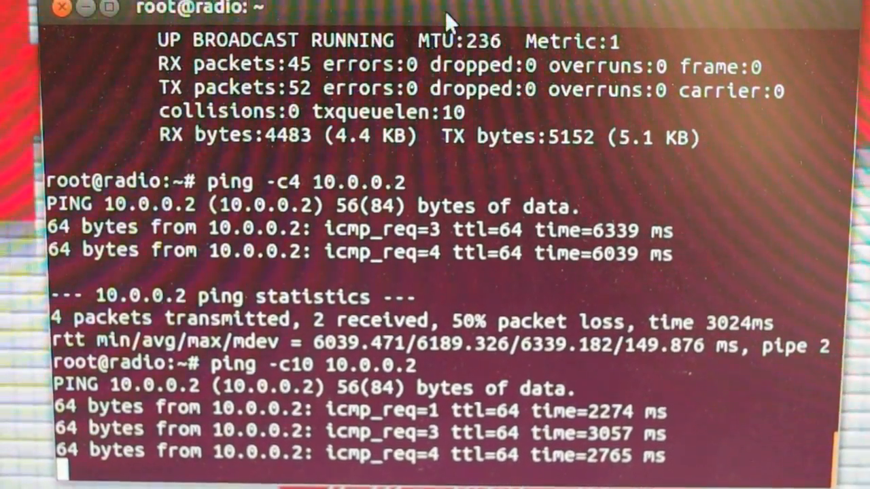
pyautogui.scroll(-3)
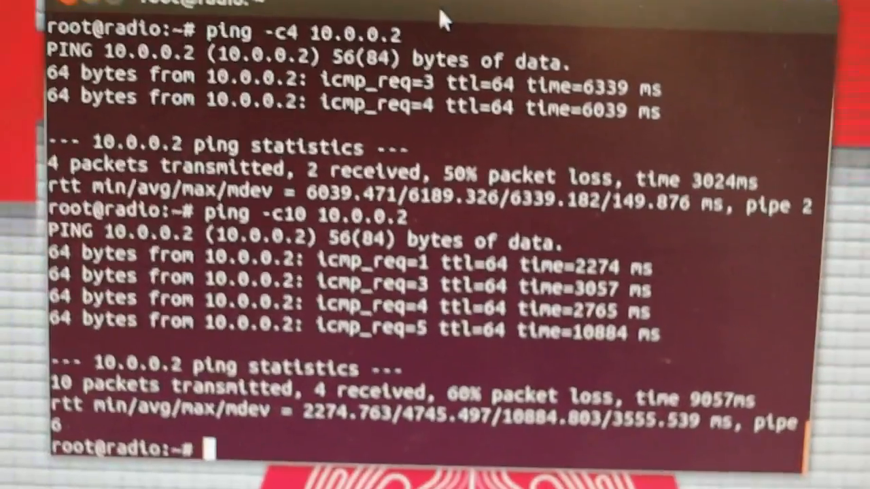
# Step: Begin entering an ssh command at the prompt before switching to the interval ping
pyautogui.write('ssh')
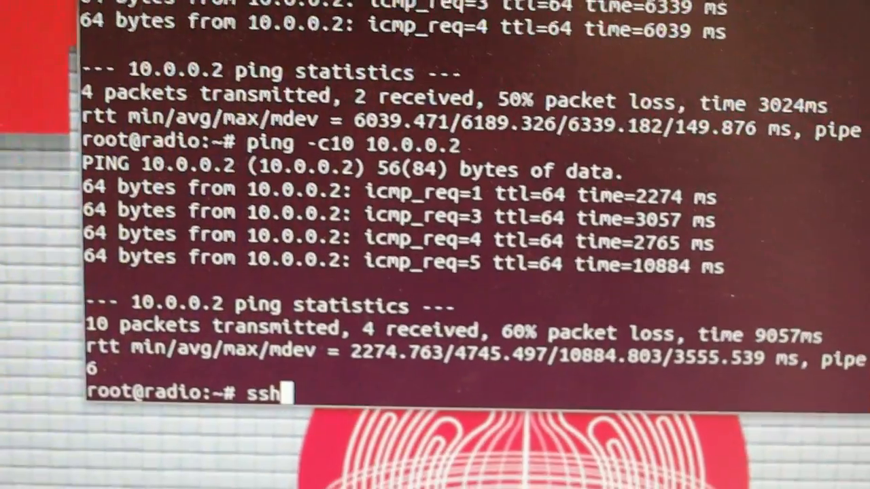
pyautogui.write('-c')
pyautogui.write('ping -i 5 10.0.0.2')
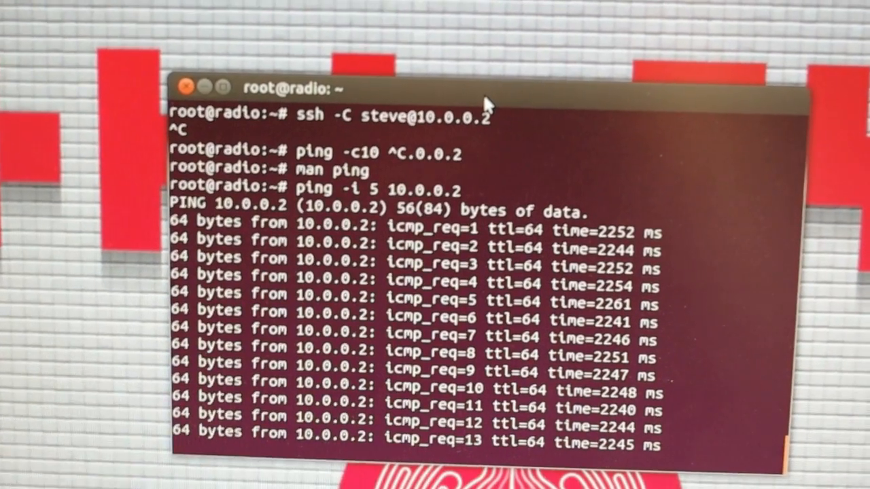
# Step: Stop the interval ping with Ctrl+C at 13 of 13 replies, 0% loss
pyautogui.press('ctrl+c')
pyautogui.write('ssh -C steve@10.0.0.2')
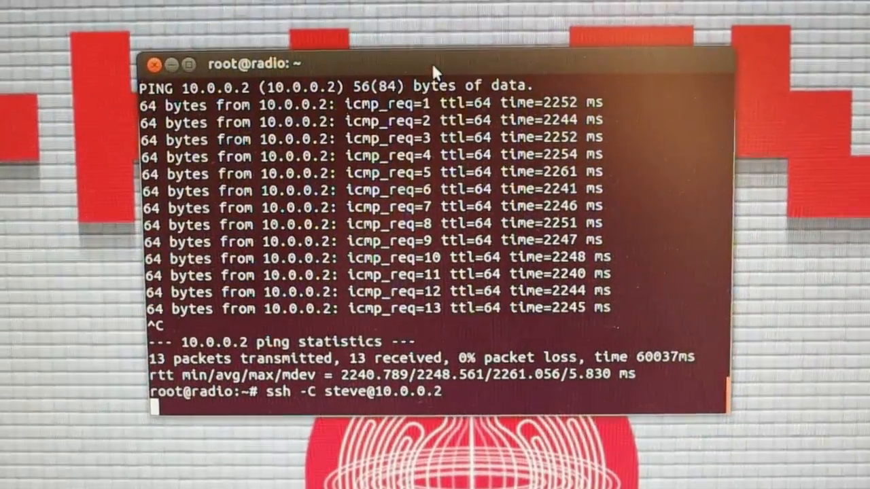
# Step: Run the compressed SSH login as steve to the Raspberry Pi at 10.0.0.2
pyautogui.press('Return')
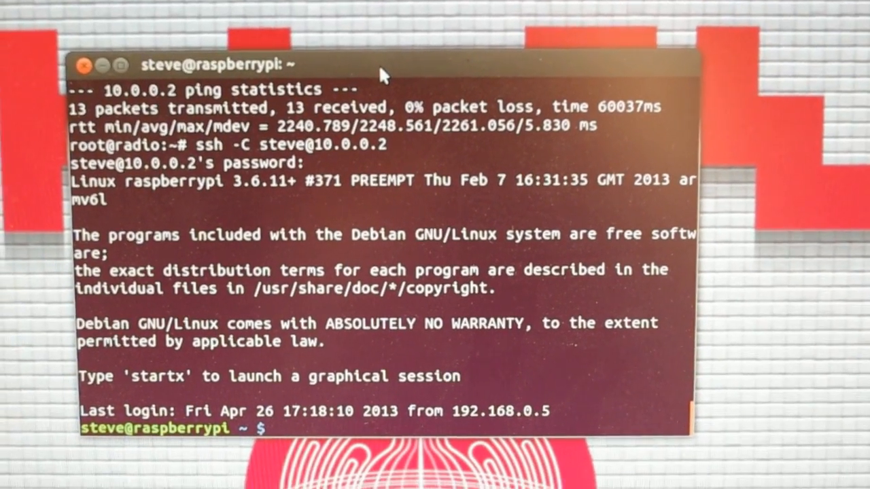
# Step: Run uptime on the Pi: 16 minutes up, one user, near-zero load
pyautogui.write('u')
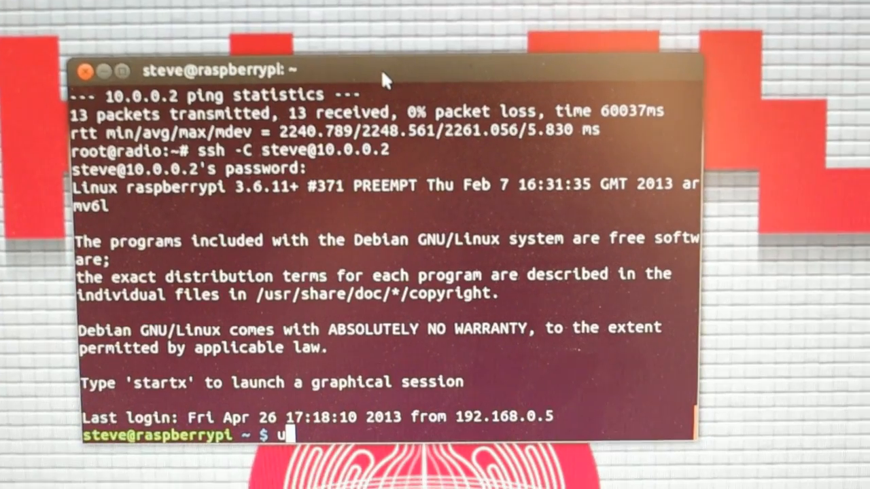
pyautogui.write('pti')
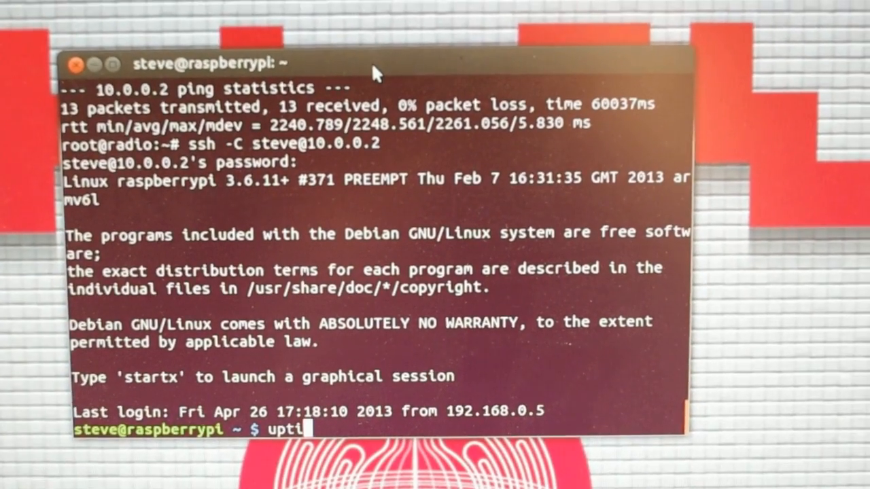
pyautogui.write('me')
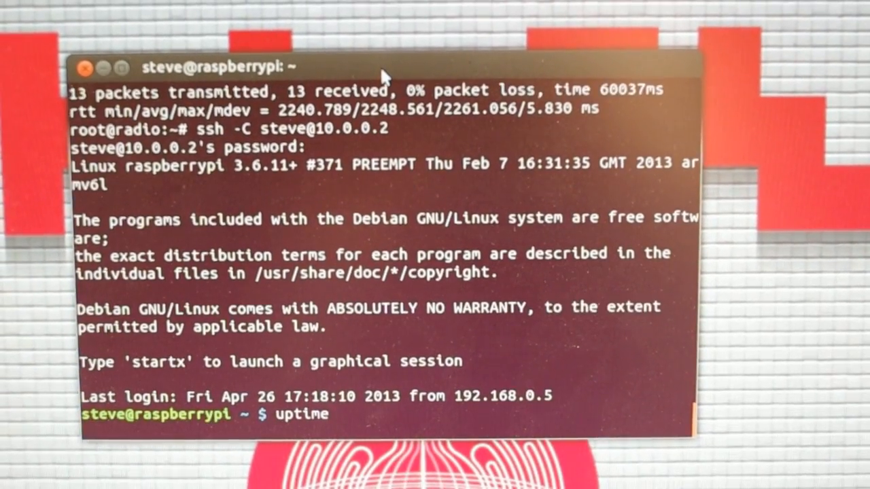
pyautogui.press('Return')
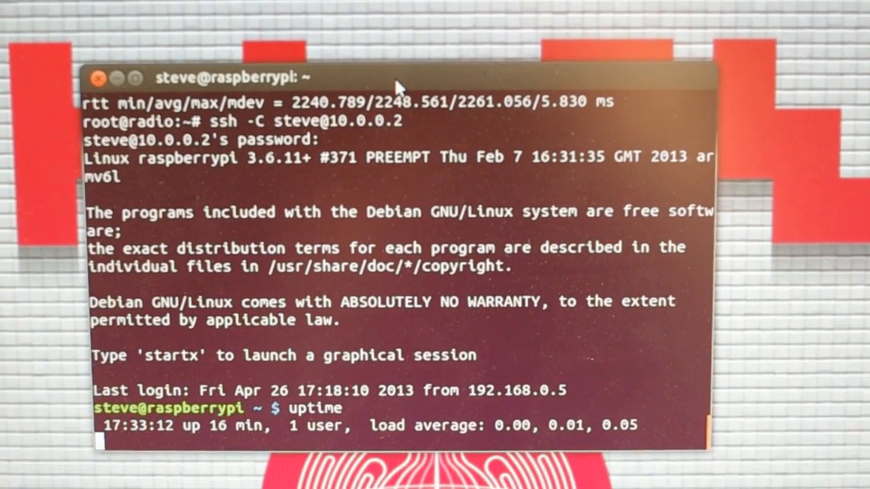
pyautogui.press('Return')
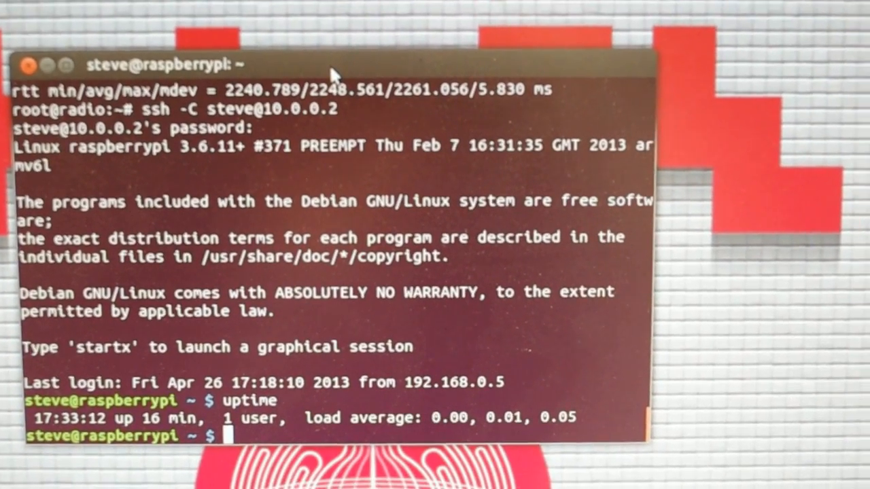
# Step: Run dmesg on the Pi and follow the boot log through the memory layout and network messages
pyautogui.write('dme')
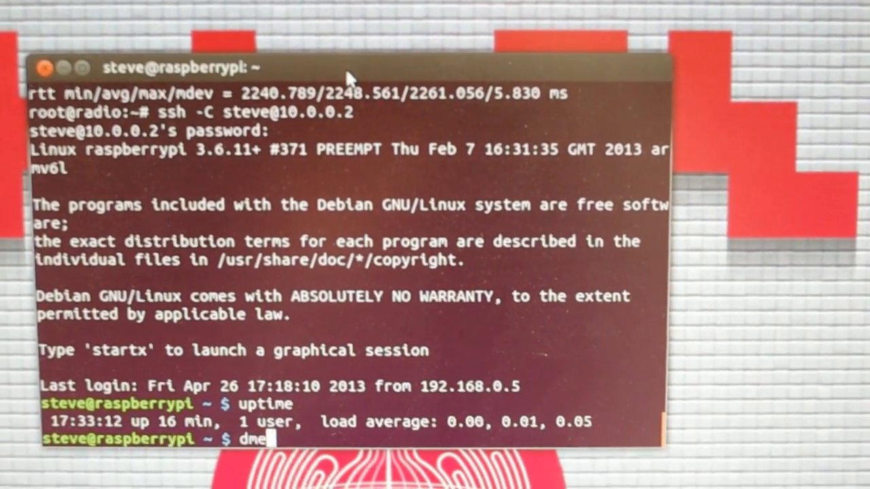
pyautogui.write('sg')
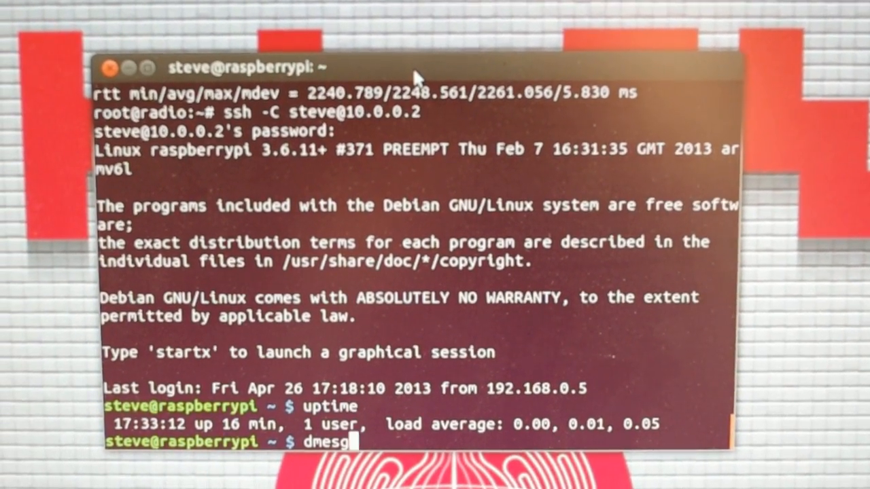
pyautogui.press('Return')
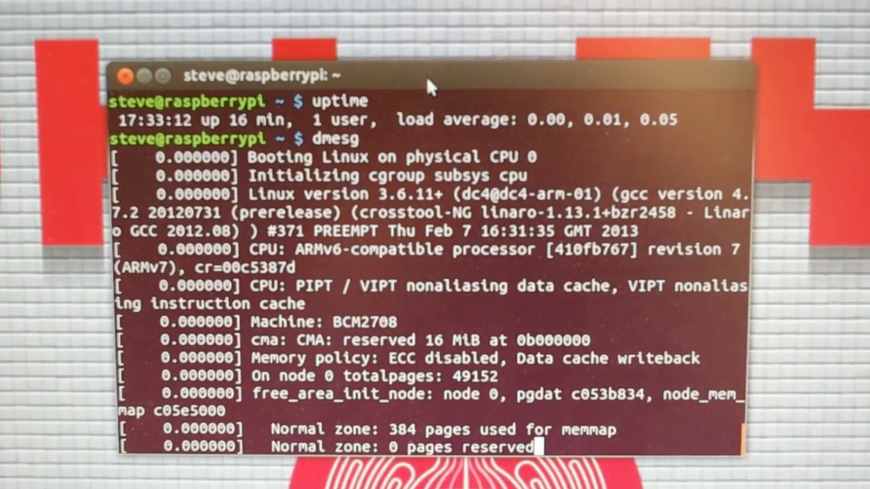
pyautogui.scroll(-3)
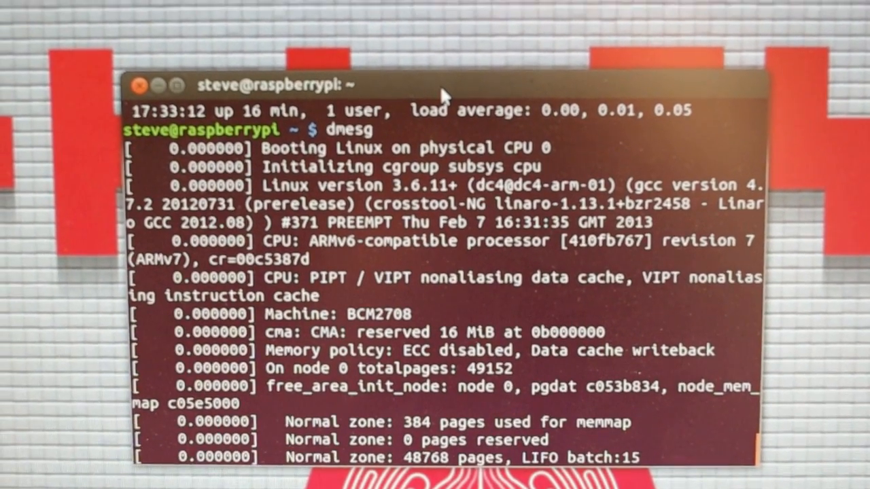
pyautogui.scroll(-3)
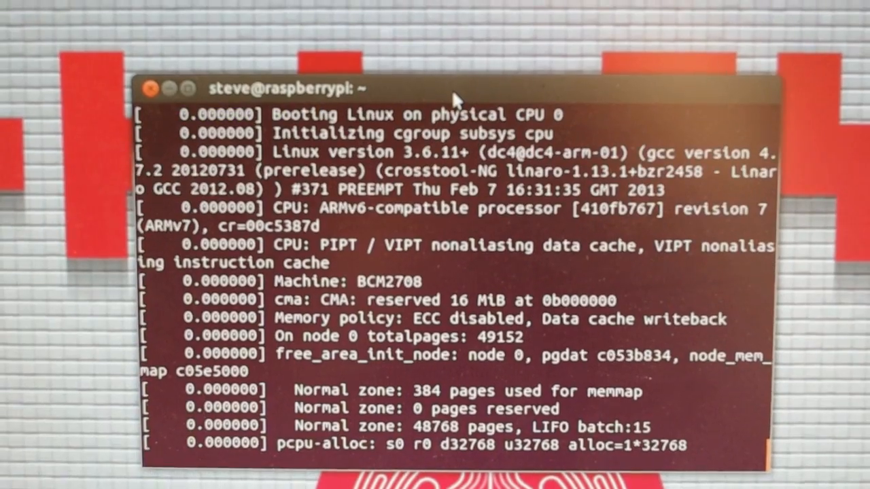
pyautogui.scroll(-3)
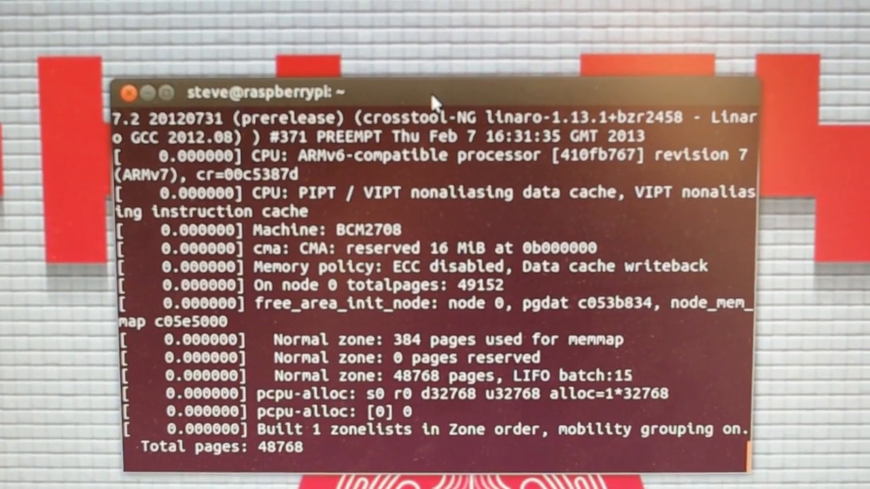
pyautogui.scroll(-3)
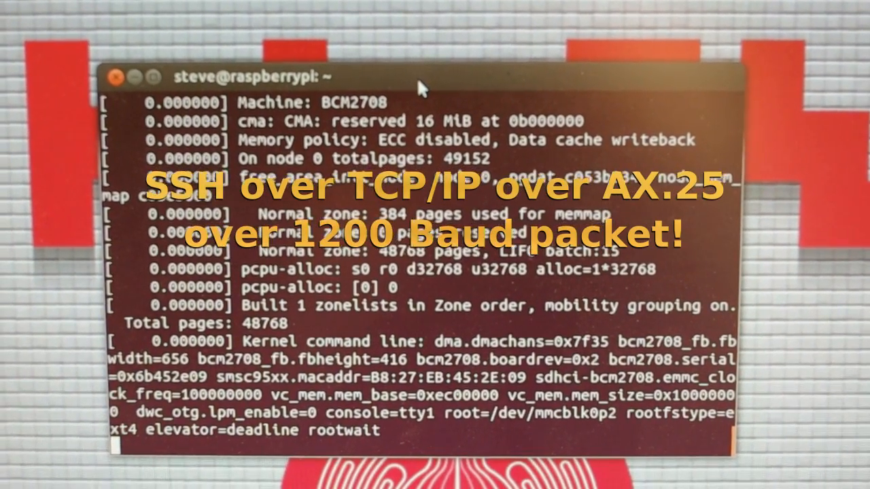
pyautogui.scroll(-3)
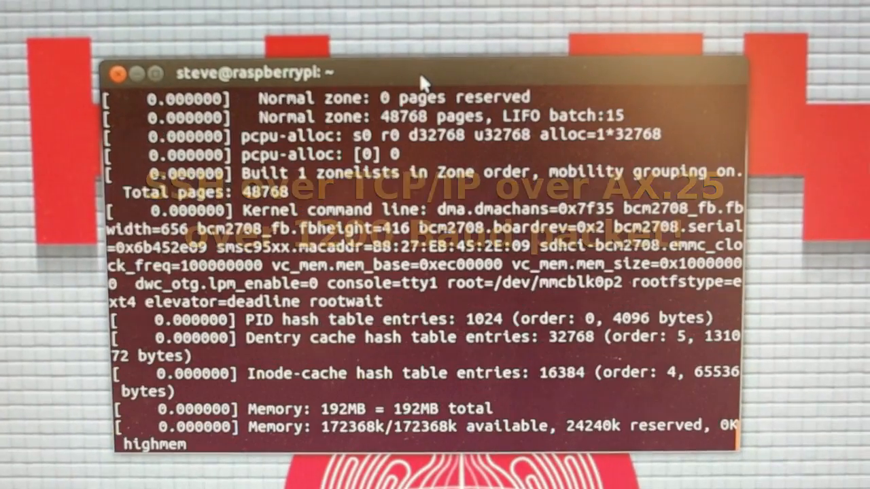
pyautogui.scroll(-3)
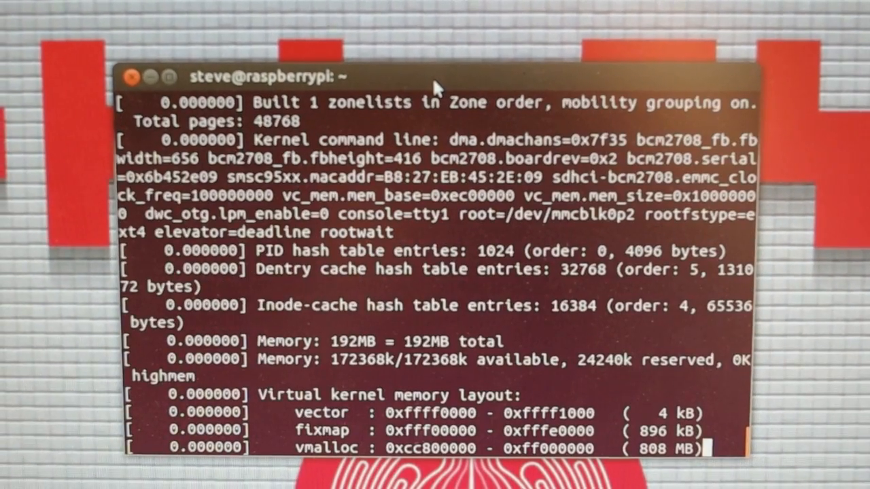
pyautogui.scroll(-3)
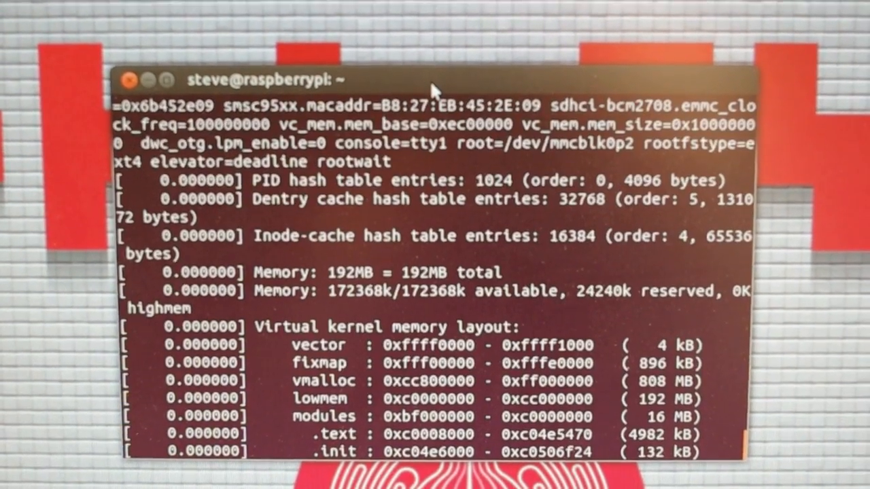
pyautogui.scroll(-3)
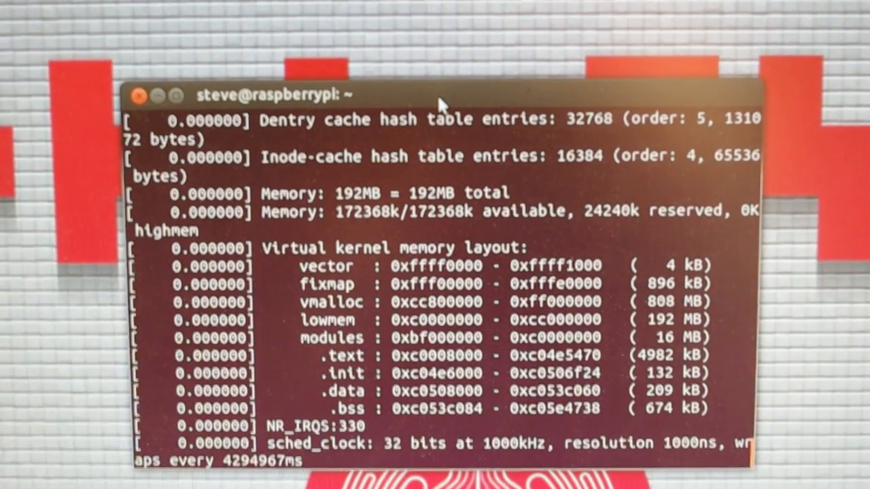
pyautogui.scroll(-3)
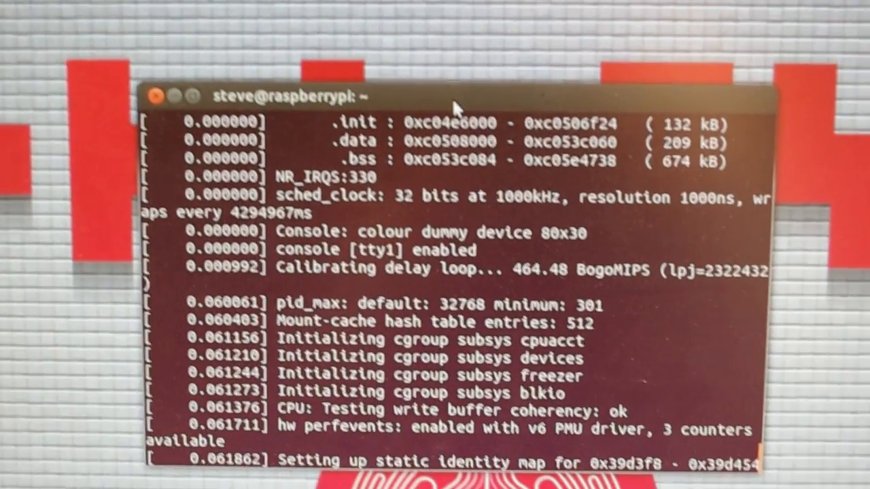
pyautogui.scroll(-3)
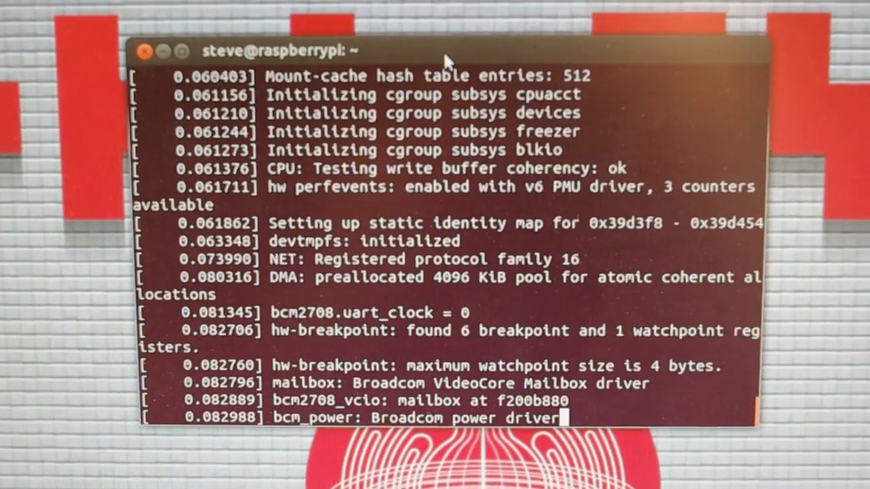
pyautogui.scroll(-3)
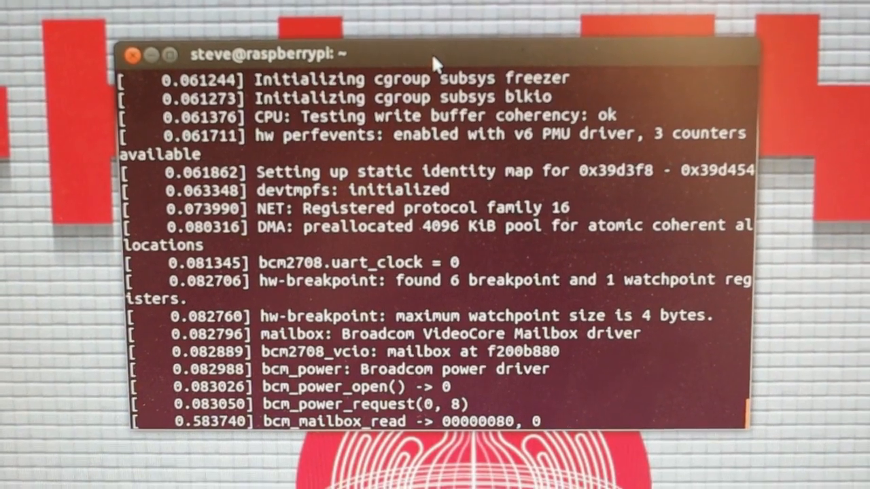
pyautogui.scroll(-3)
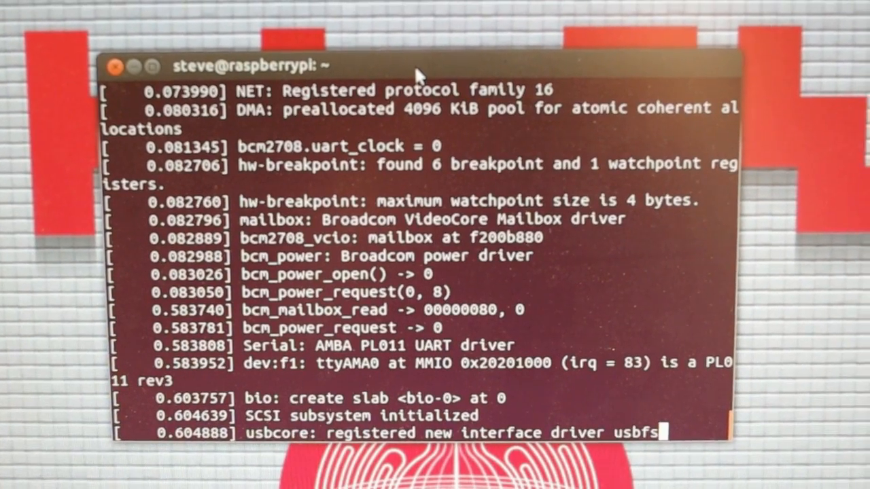
# Step: Keep following the kernel log through the USB and mouse driver messages toward the mkiss lines
pyautogui.scroll(-3)
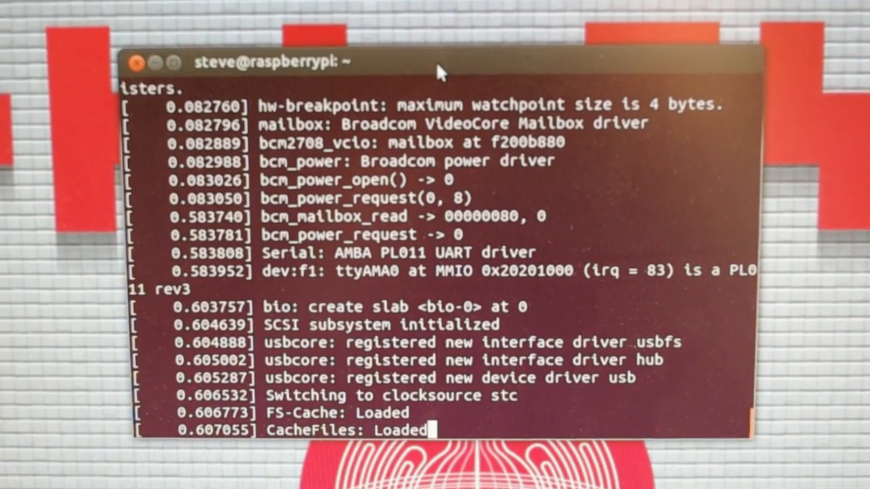
pyautogui.scroll(-3)
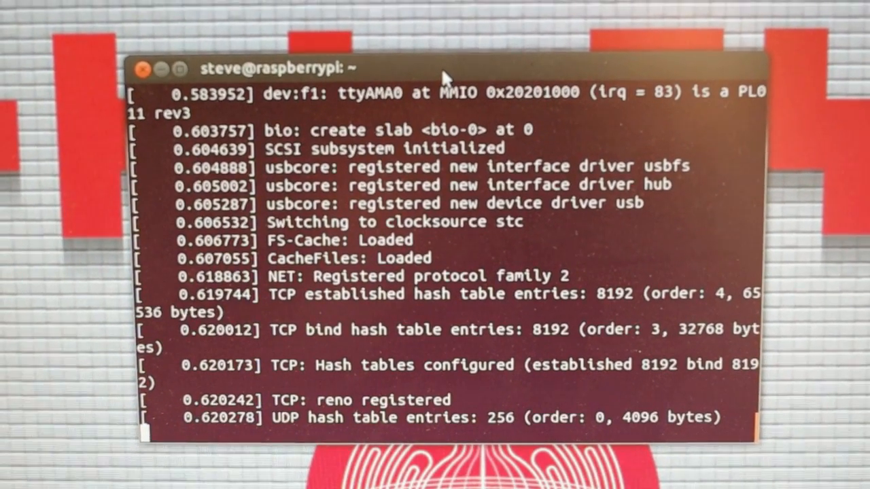
pyautogui.scroll(-3)
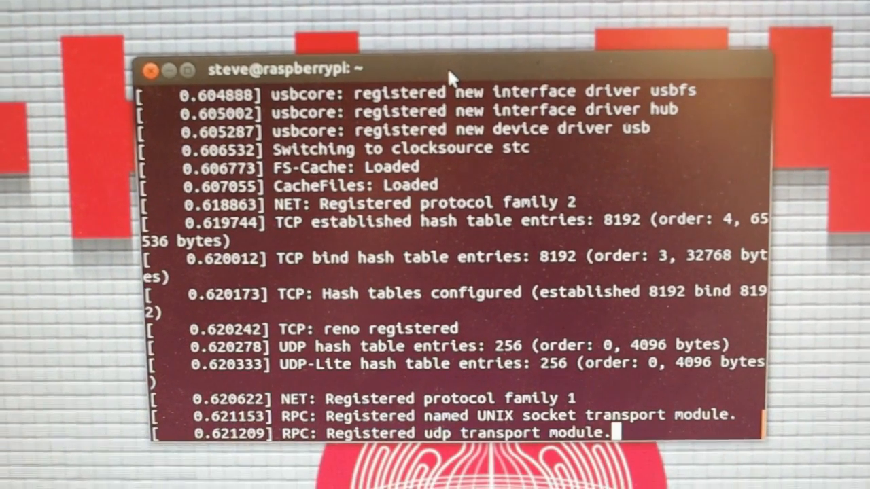
pyautogui.scroll(-3)
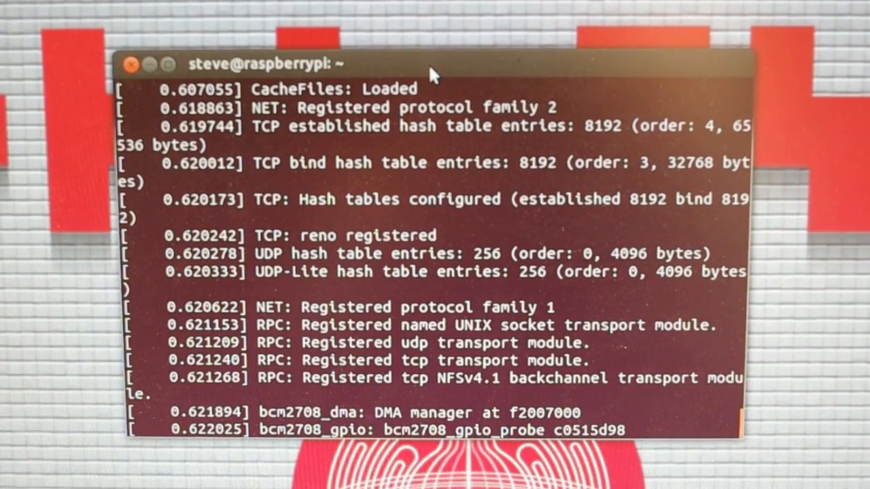
pyautogui.scroll(-3)
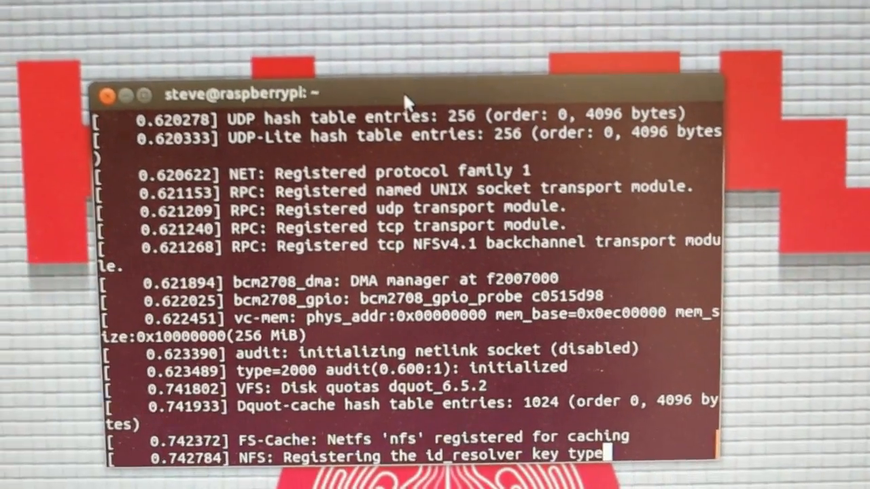
pyautogui.scroll(-3)
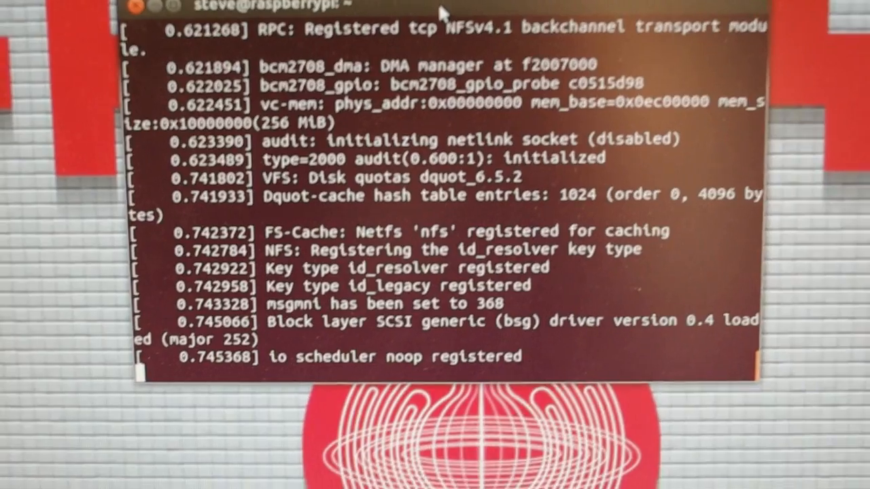
pyautogui.scroll(-3)
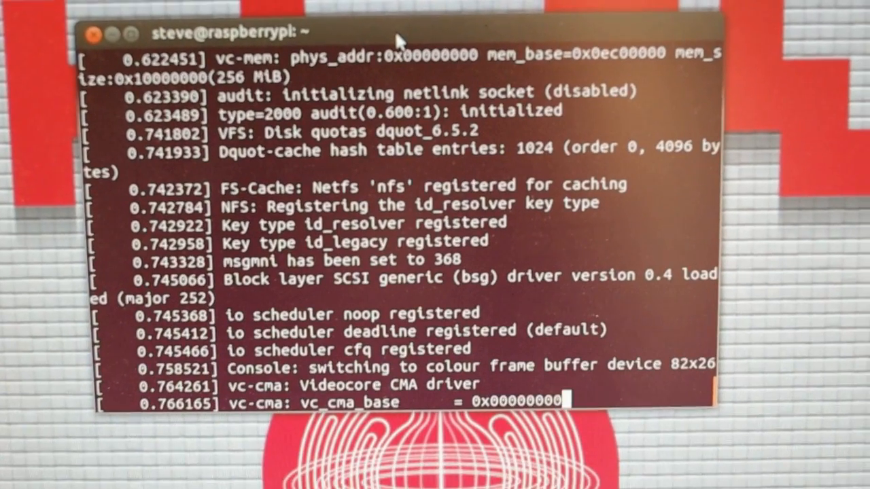
pyautogui.scroll(-3)
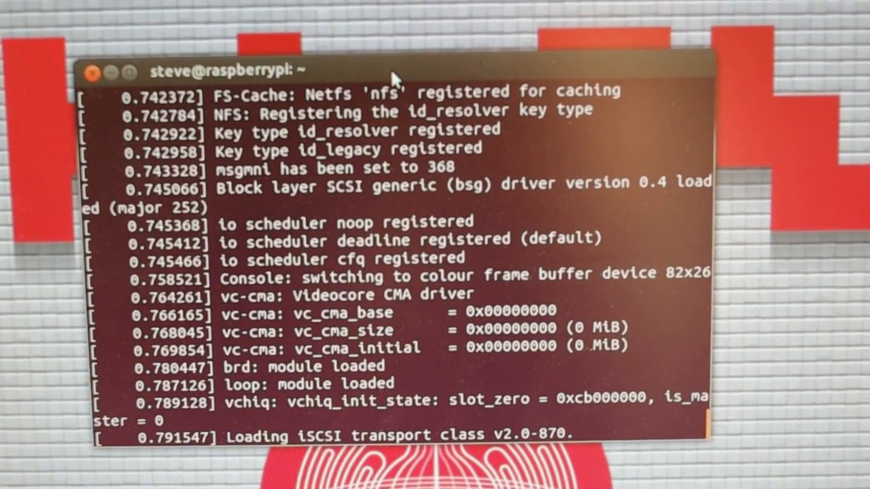
pyautogui.scroll(-3)
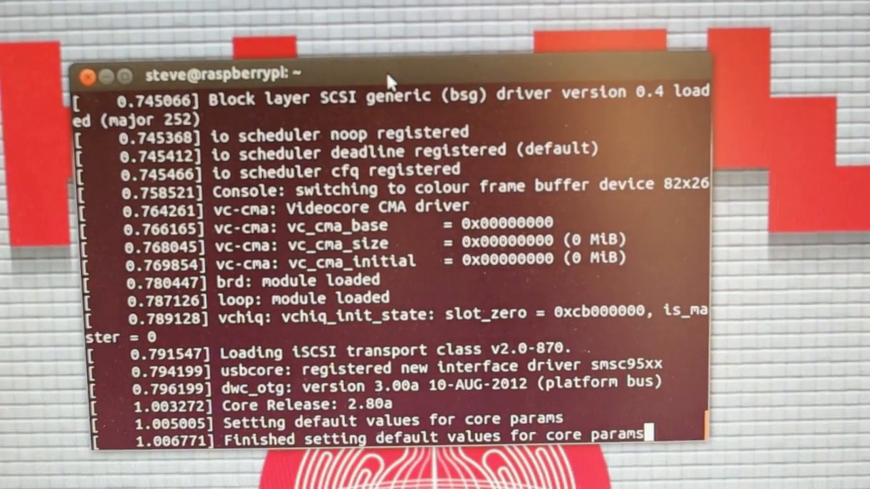
pyautogui.scroll(-3)
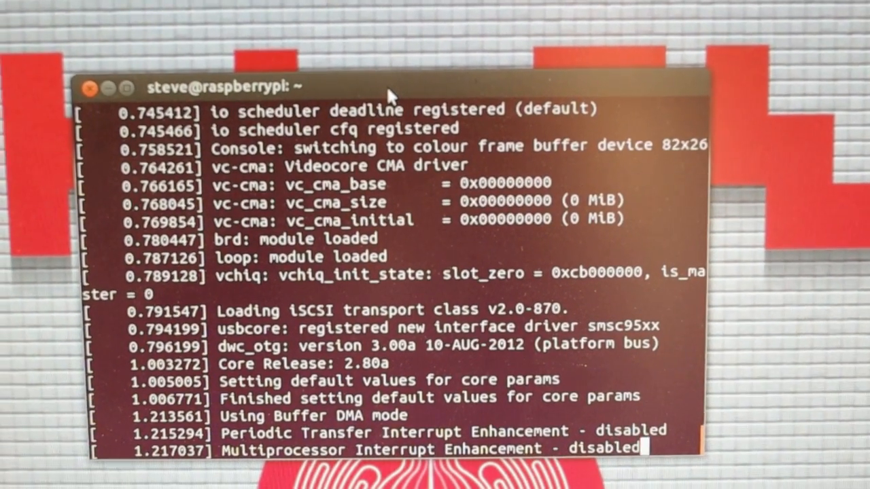
pyautogui.scroll(-3)
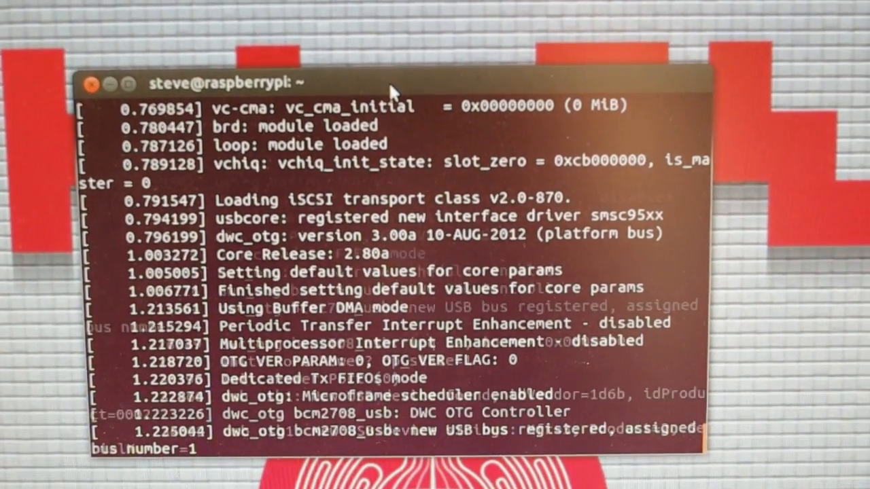
pyautogui.scroll(-3)
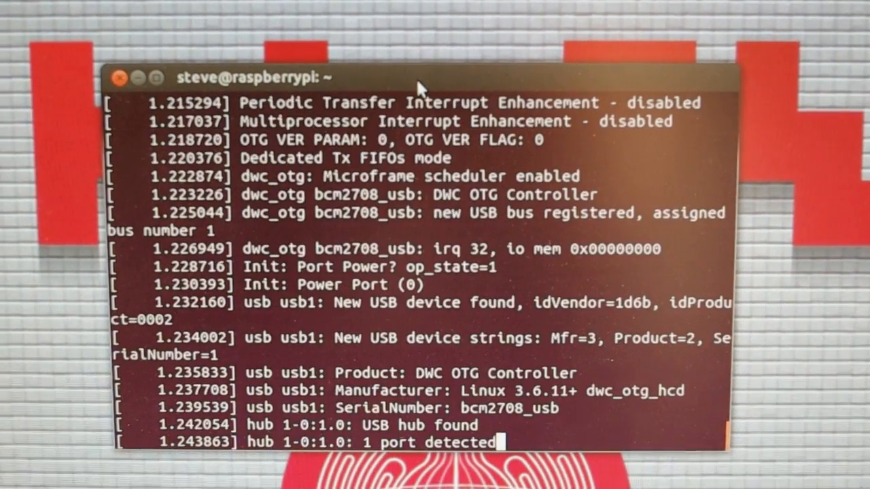
pyautogui.scroll(-3)
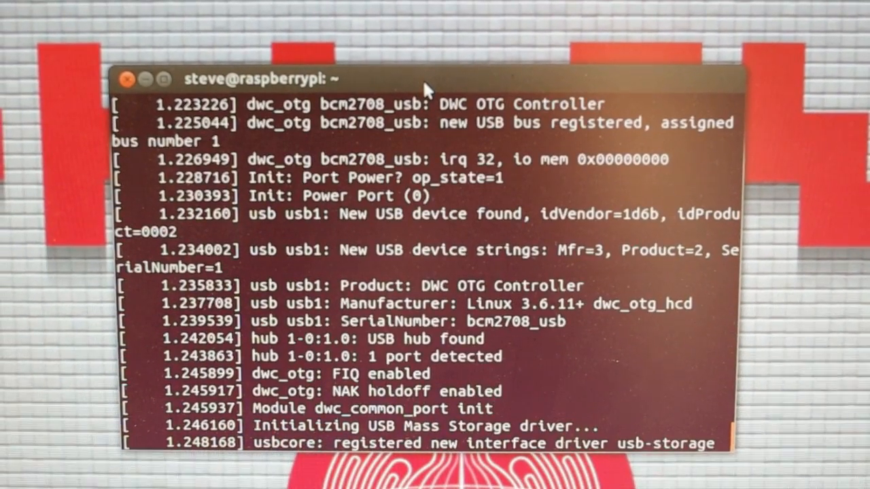
pyautogui.scroll(-3)
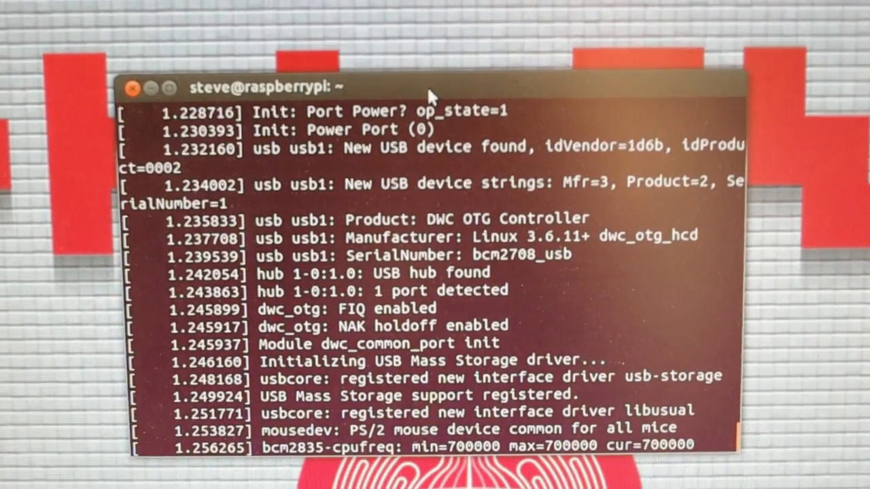
pyautogui.scroll(-3)
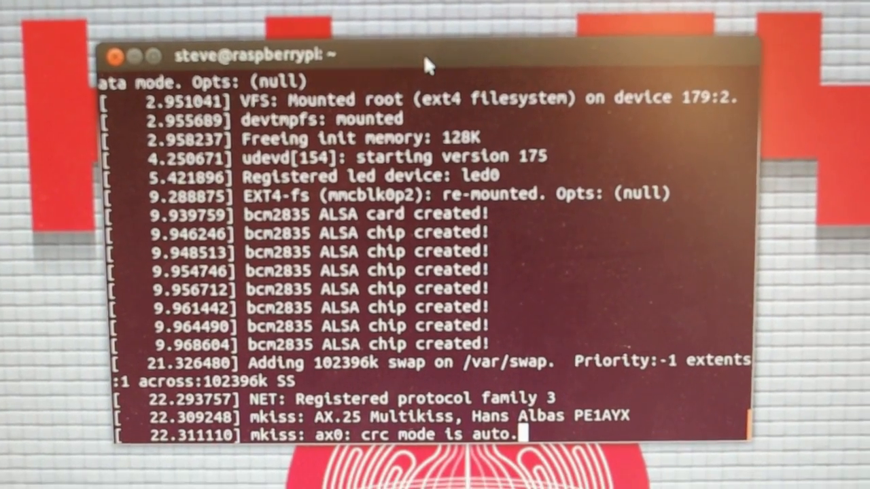
# Step: Interrupt the log after the mkiss AX.25 lines with Ctrl+C, returning to the raspberrypi prompt
pyautogui.press('ctrl+c')
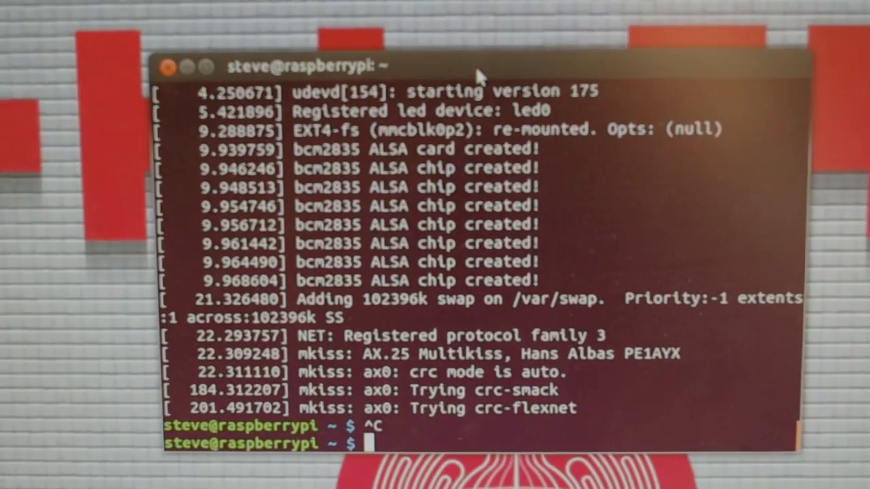